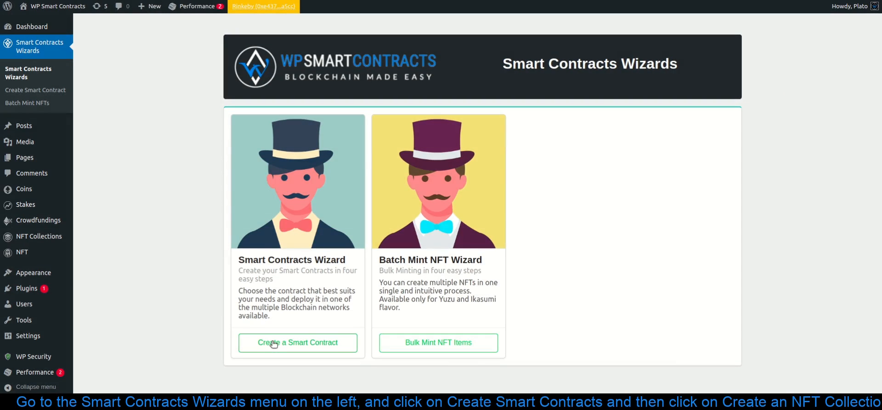
Step: Start the Create a Smart Contract wizard and reveal the list of contract types
{"action": "left_click", "coordinate": [298, 342]}
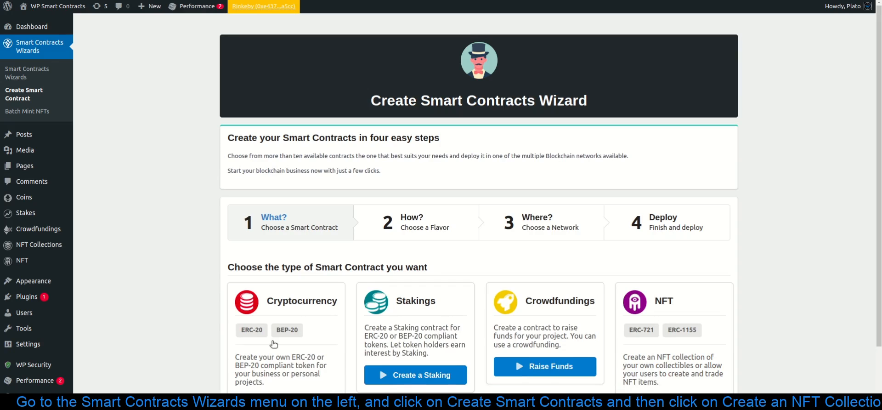
{"action": "scroll", "scroll_direction": "down", "scroll_amount": 3}
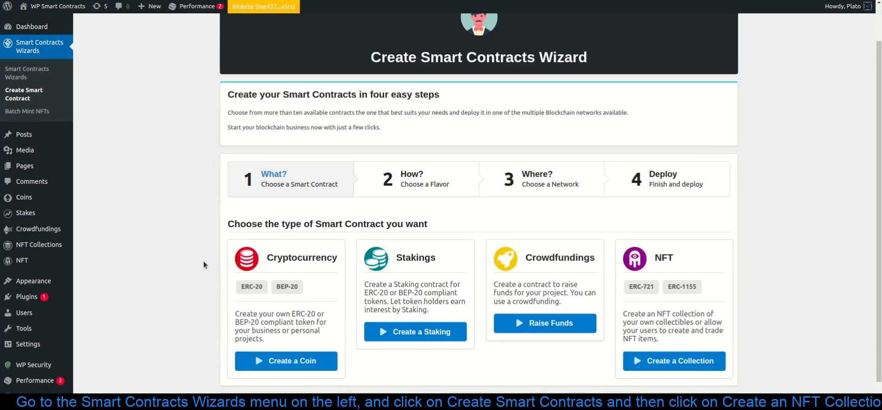
{"action": "scroll", "scroll_direction": "down", "scroll_amount": 3}
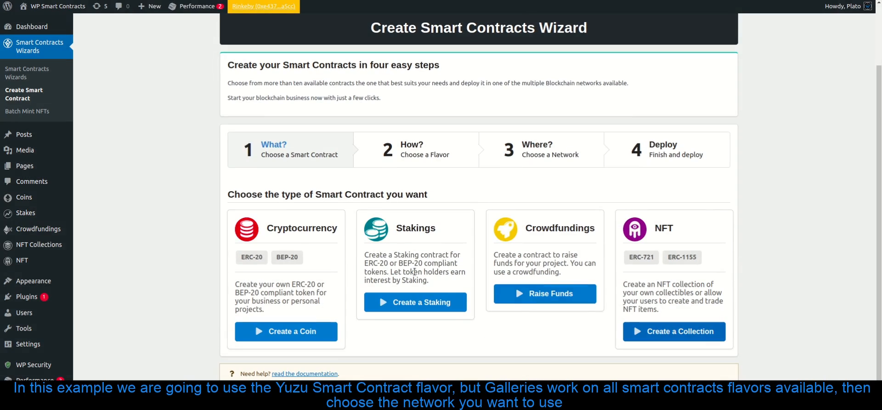
Step: Choose an NFT Collection contract with the Yuzu ERC-1155 flavor and filter networks to testnets
{"action": "left_click", "coordinate": [674, 331]}
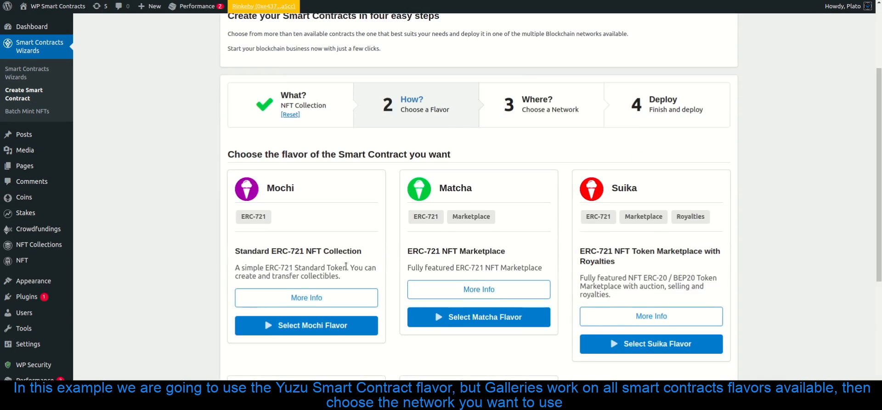
{"action": "scroll", "scroll_direction": "down", "scroll_amount": 3}
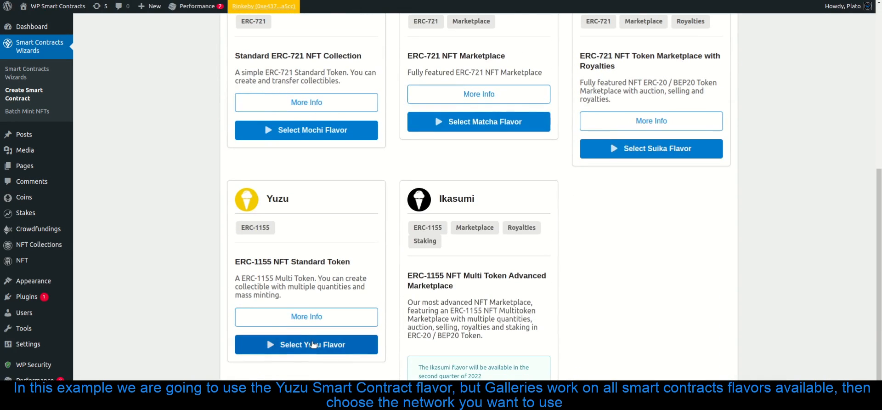
{"action": "left_click", "coordinate": [306, 344]}
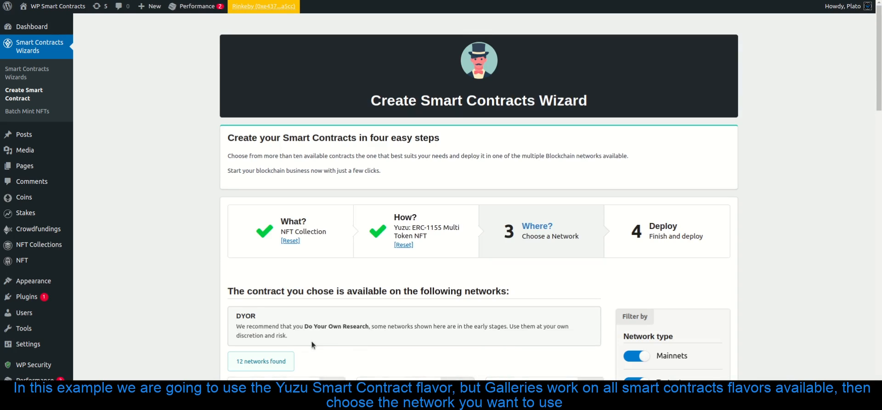
{"action": "scroll", "scroll_direction": "down", "scroll_amount": 3}
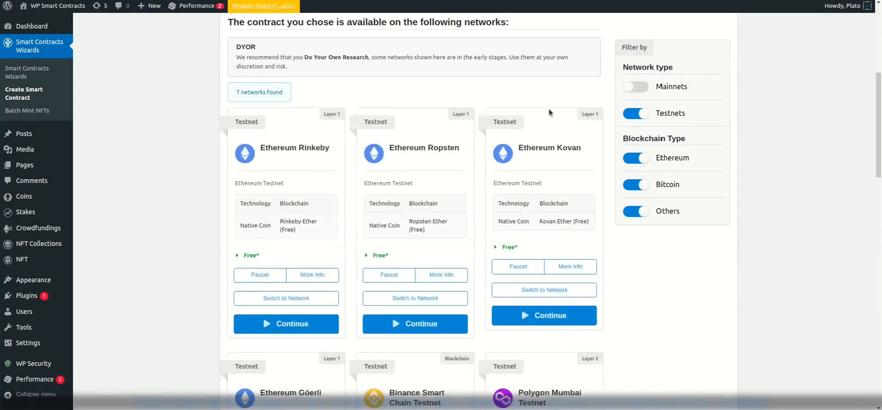
{"action": "left_click", "coordinate": [285, 325]}
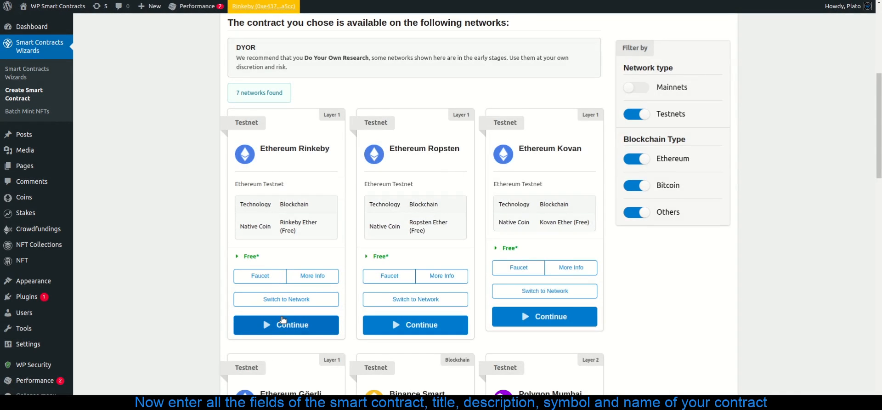
Step: Continue on Ethereum Rinkeby and enter title 'Demo Collection', symbol 'Demo', name 'Demo Collection'
{"action": "left_click", "coordinate": [285, 324]}
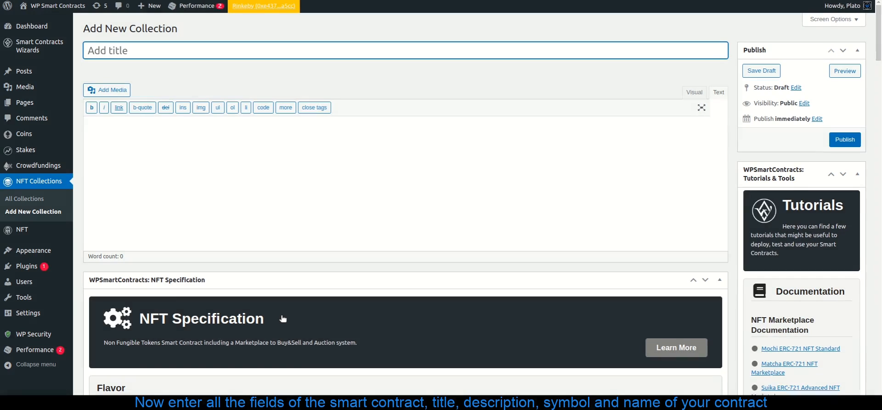
{"action": "type", "text": "Demo"}
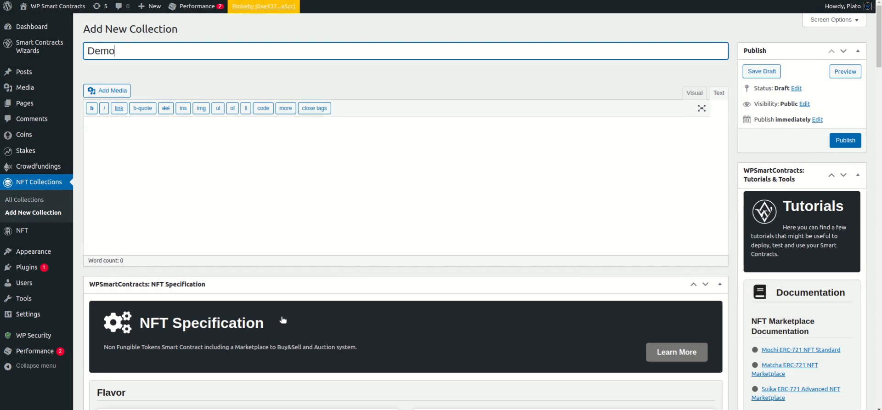
{"action": "type", "text": "Collection"}
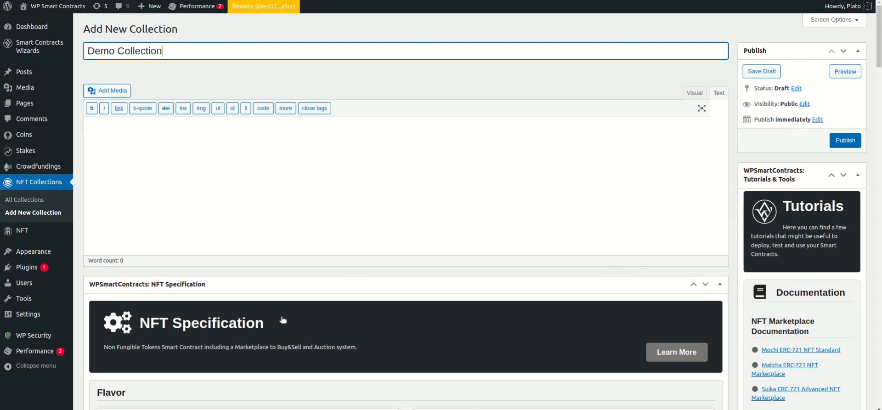
{"action": "scroll", "scroll_direction": "down", "scroll_amount": 3}
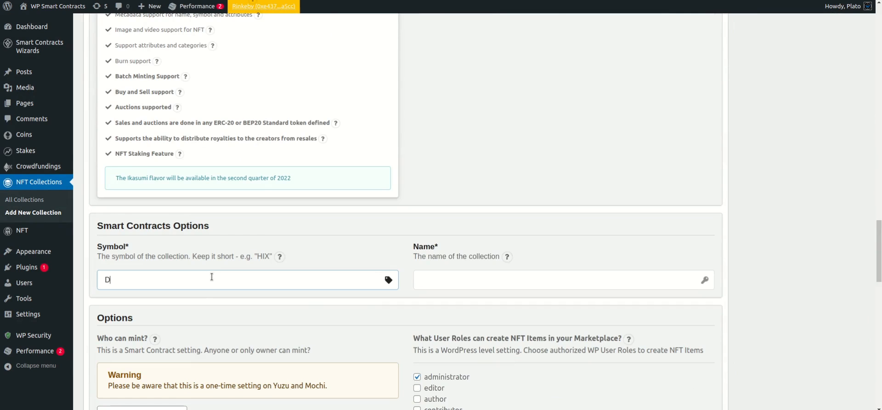
{"action": "type", "text": "Demo"}
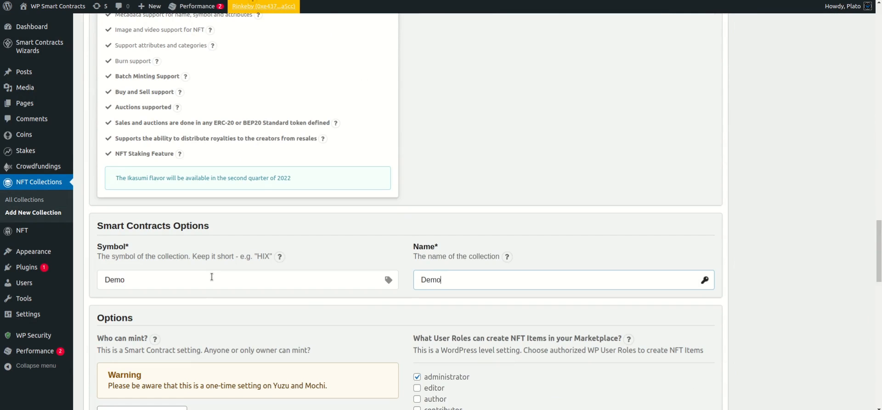
{"action": "type", "text": "Collection"}
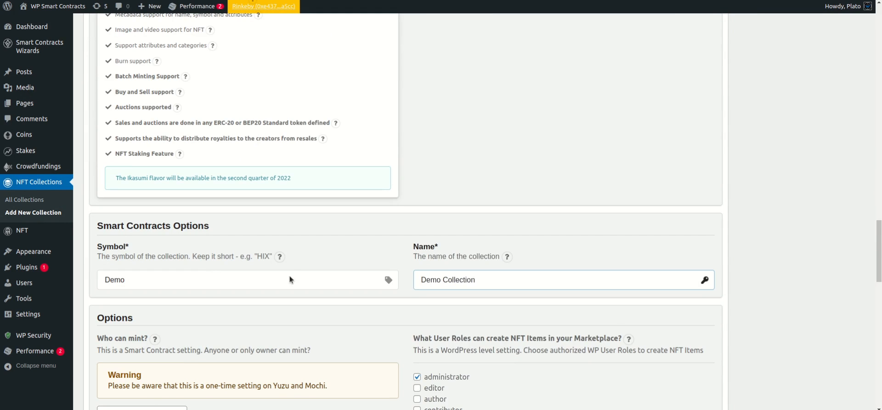
{"action": "scroll", "scroll_direction": "down", "scroll_amount": 3}
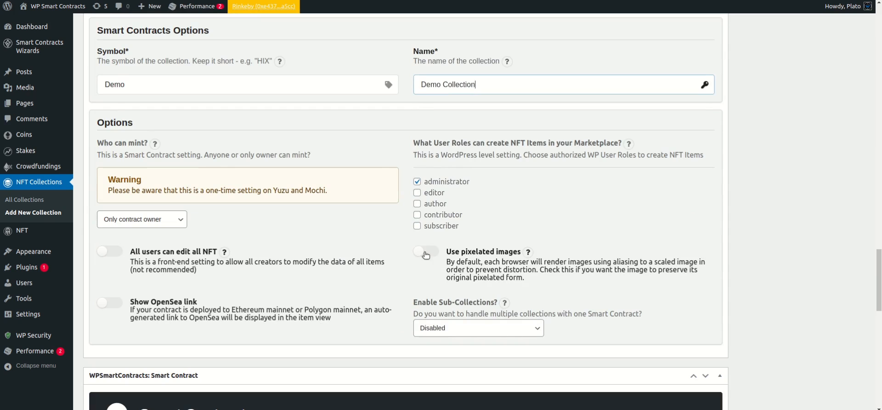
Step: Enable pixelated images and set sub-collections to 'Enabled - show galleries as Tabs'
{"action": "left_click", "coordinate": [427, 251]}
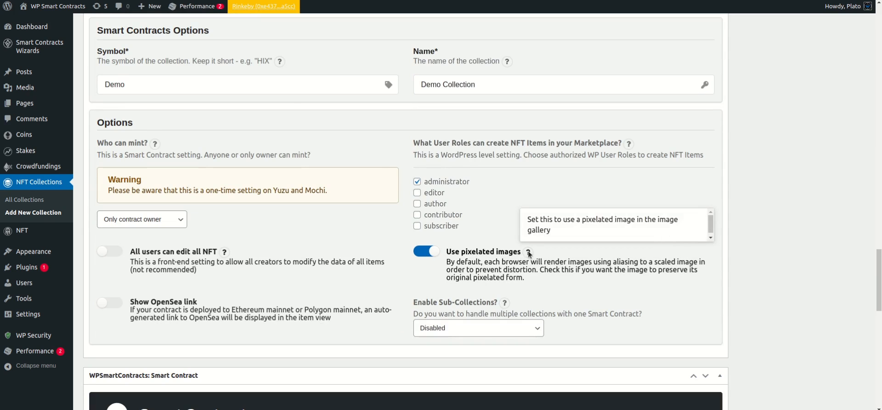
{"action": "left_click", "coordinate": [478, 327]}
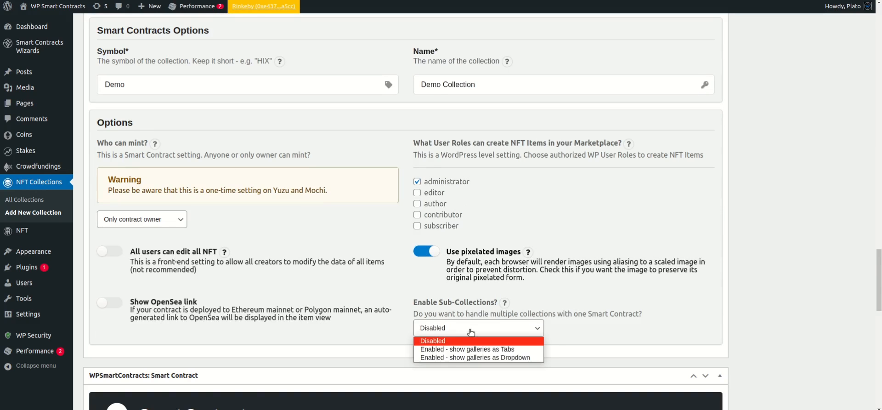
{"action": "left_click", "coordinate": [467, 348]}
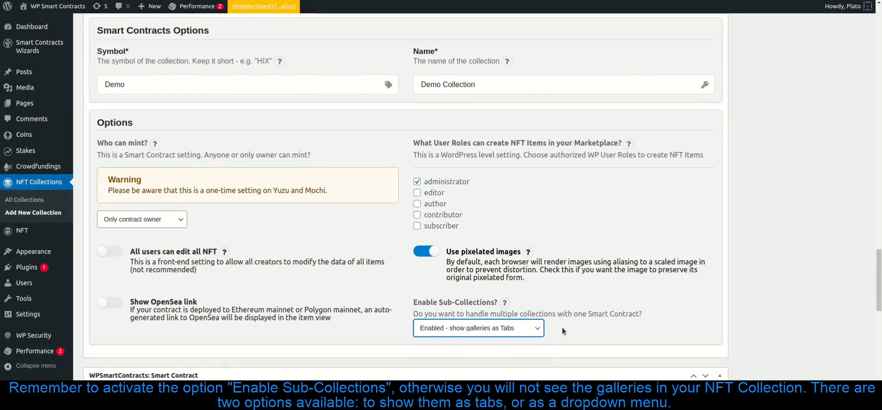
{"action": "scroll", "scroll_direction": "down", "scroll_amount": 3}
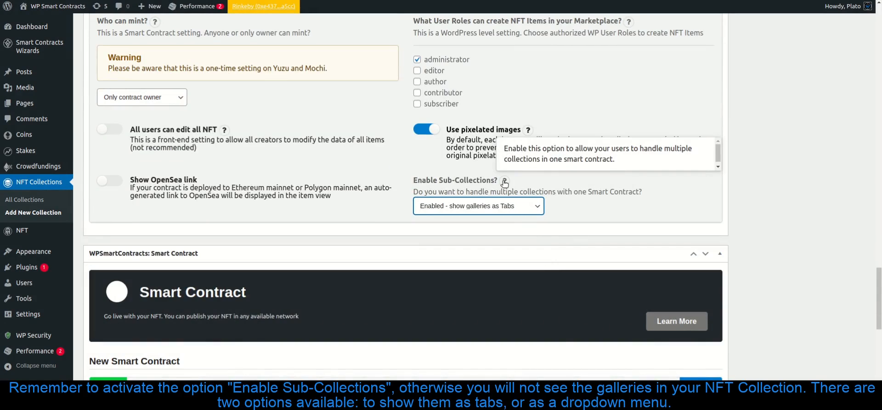
{"action": "left_click", "coordinate": [477, 205]}
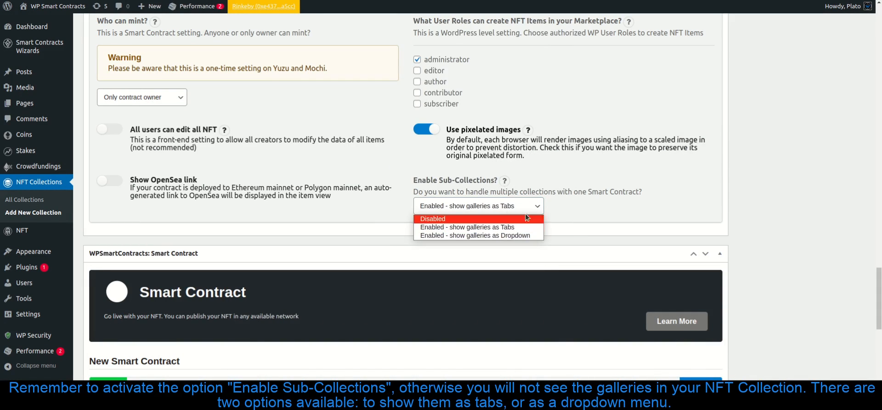
{"action": "scroll", "scroll_direction": "down", "scroll_amount": 3}
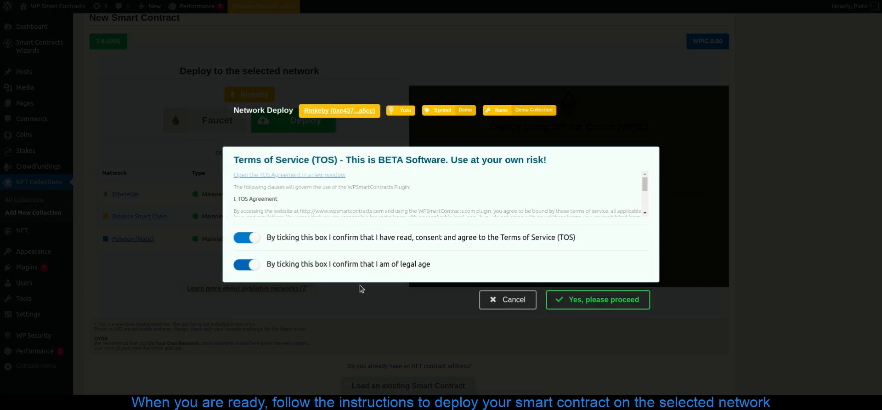
Step: Proceed with deployment and confirm the MetaMask transaction with an Aggressive gas fee
{"action": "left_click", "coordinate": [598, 299]}
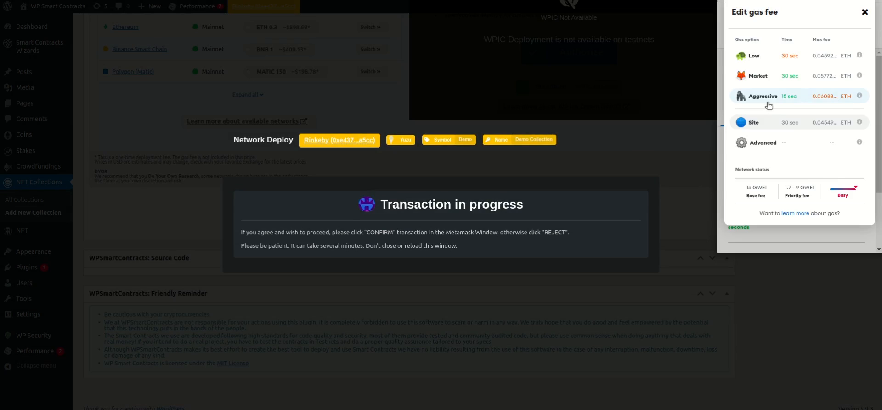
{"action": "left_click", "coordinate": [762, 96]}
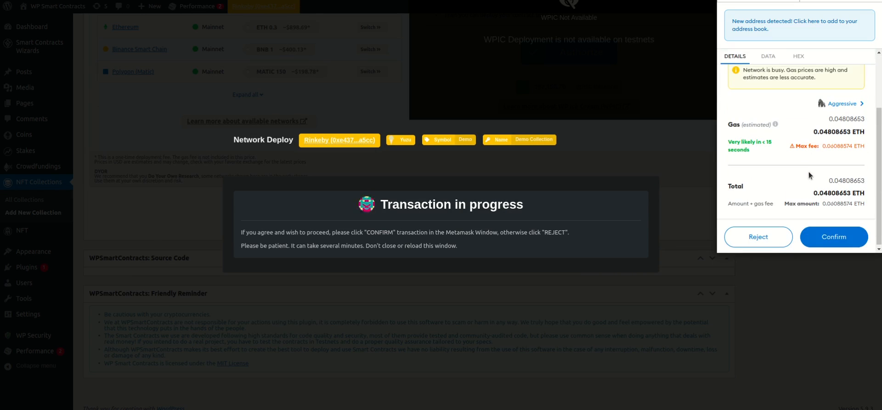
{"action": "left_click", "coordinate": [834, 237]}
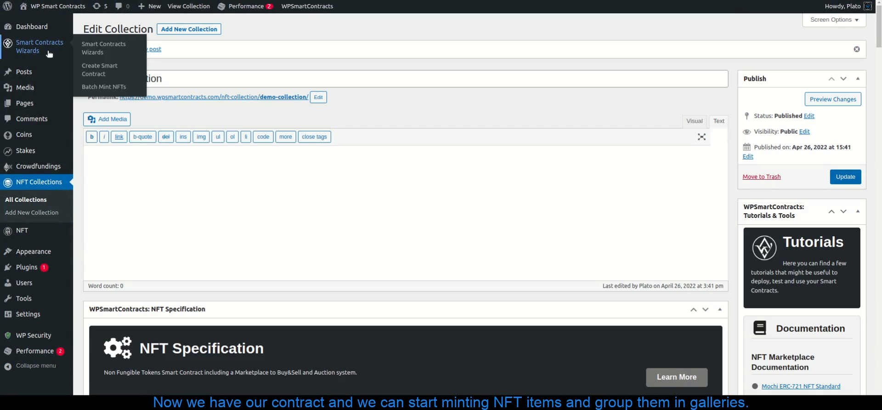
{"action": "mouse_move", "coordinate": [103, 87]}
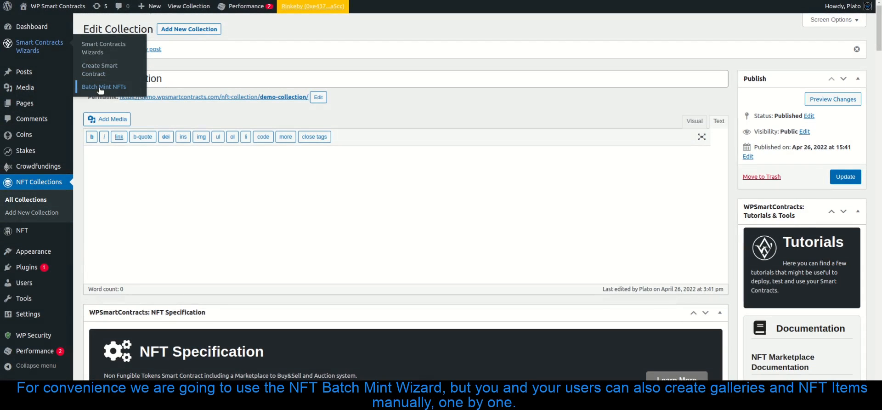
Step: Open the Batch Mint NFTs wizard at its CSV upload step
{"action": "left_click", "coordinate": [104, 86]}
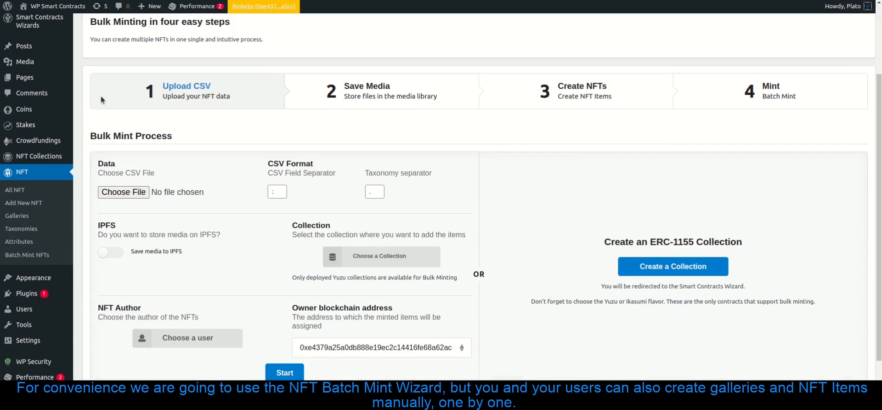
{"action": "scroll", "scroll_direction": "down", "scroll_amount": 3}
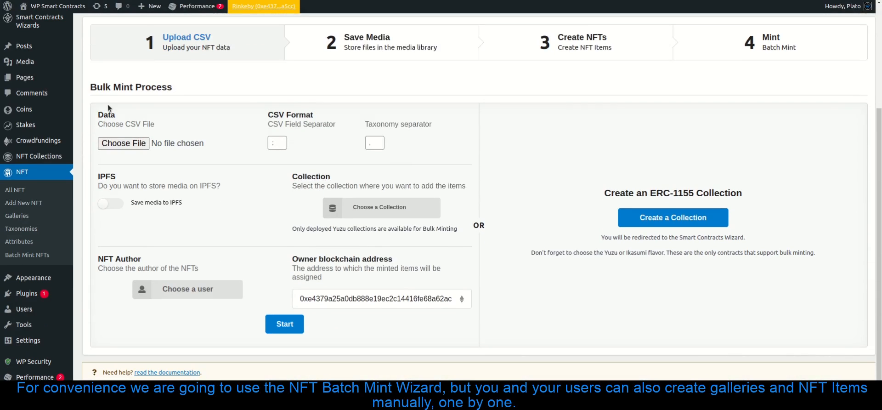
{"action": "mouse_move", "coordinate": [193, 148]}
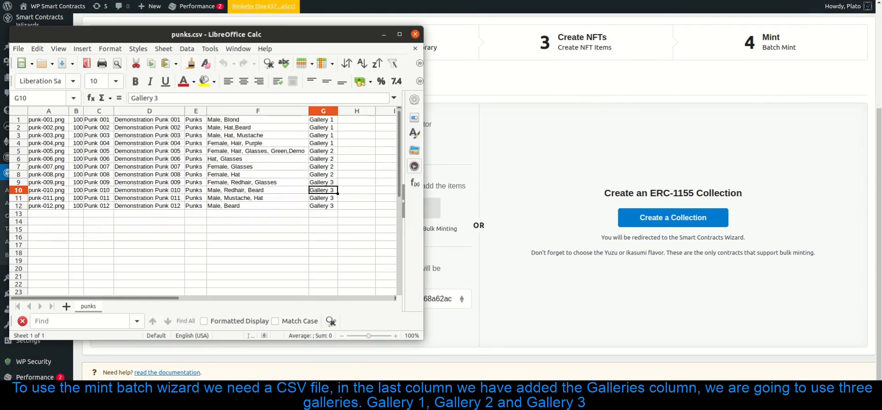
Step: Review column G of punks.csv, which assigns each punk to Gallery 1, 2 or 3
{"action": "left_click", "coordinate": [324, 111]}
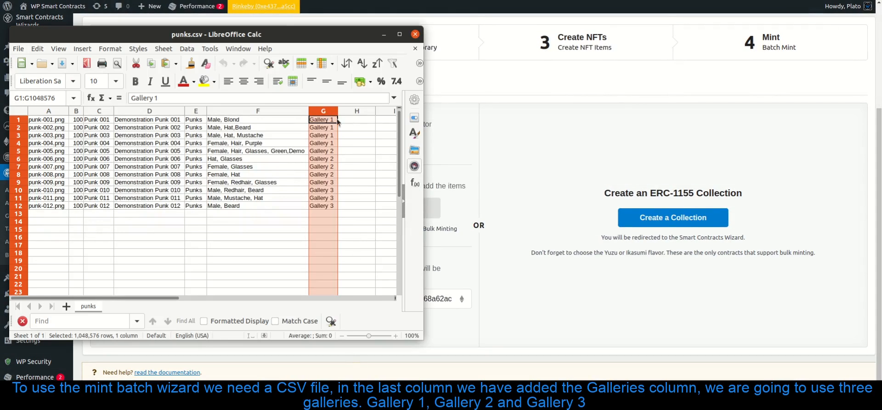
{"action": "mouse_move", "coordinate": [354, 128]}
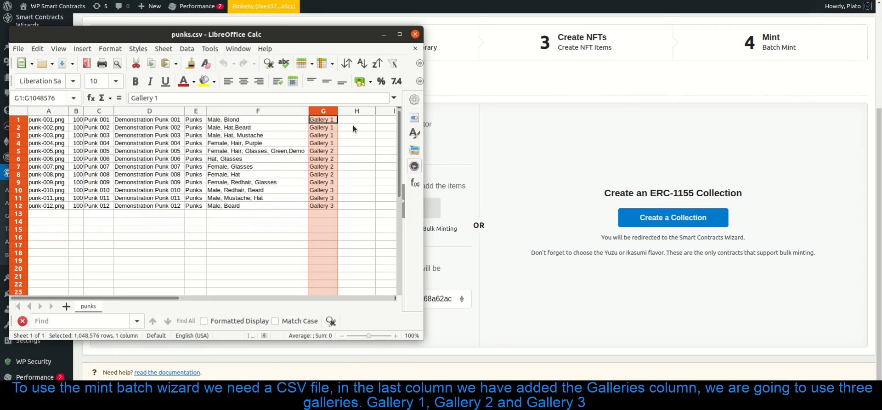
{"action": "mouse_move", "coordinate": [353, 129]}
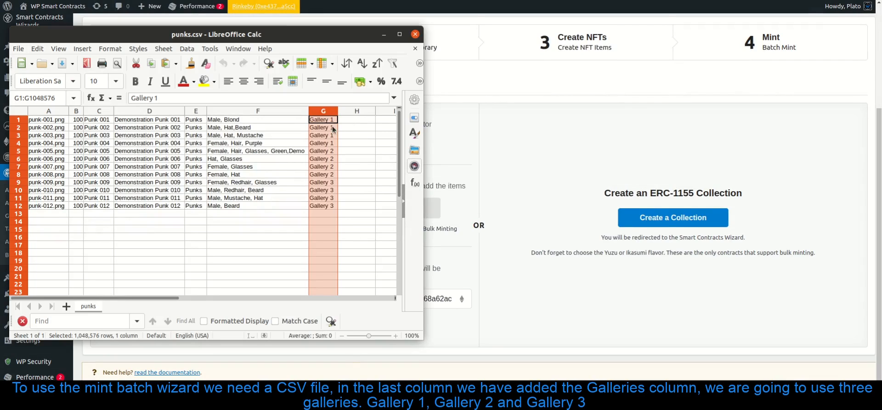
{"action": "left_click", "coordinate": [323, 127]}
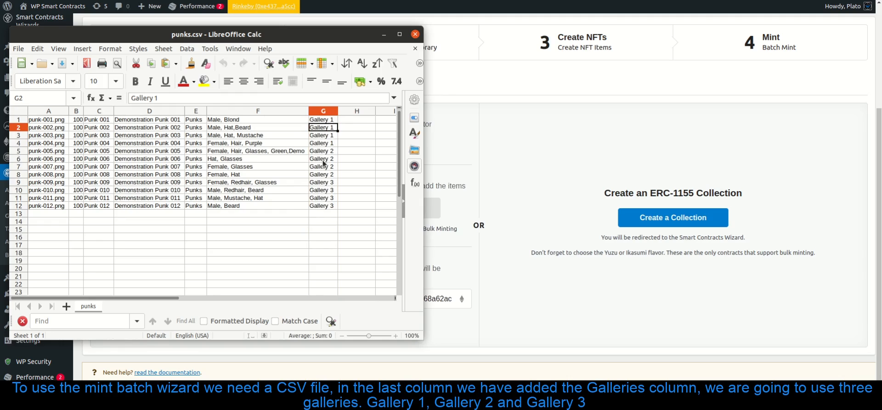
{"action": "left_click", "coordinate": [323, 198]}
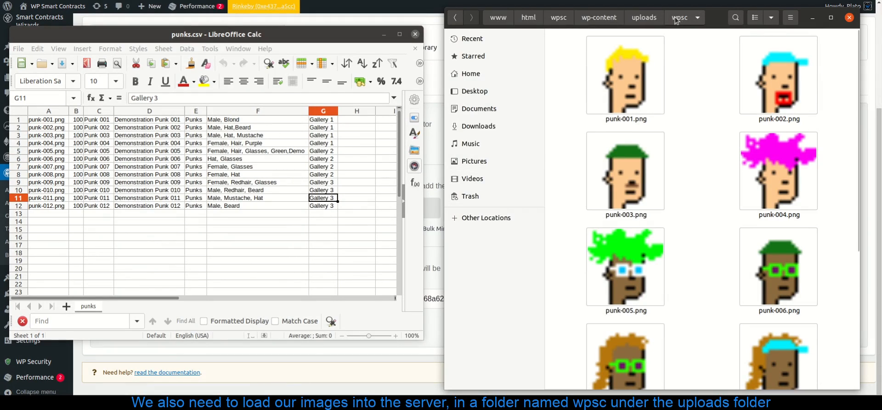
{"action": "mouse_move", "coordinate": [704, 62]}
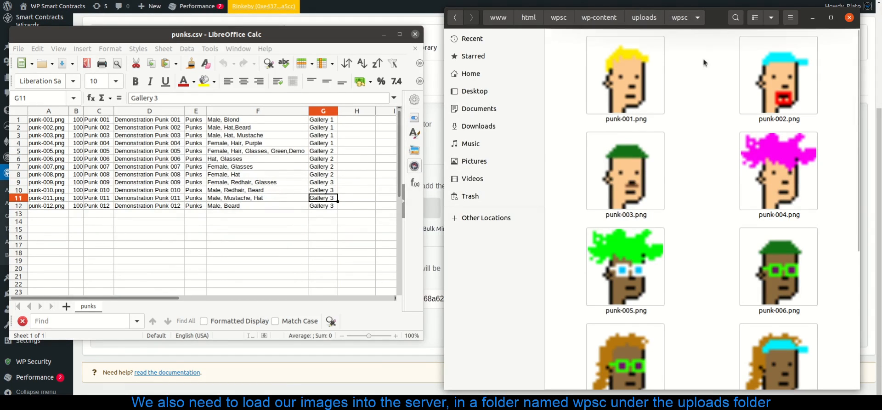
Step: Browse the punk PNG files in the uploads/wpsc folder
{"action": "scroll", "scroll_direction": "down", "scroll_amount": 3}
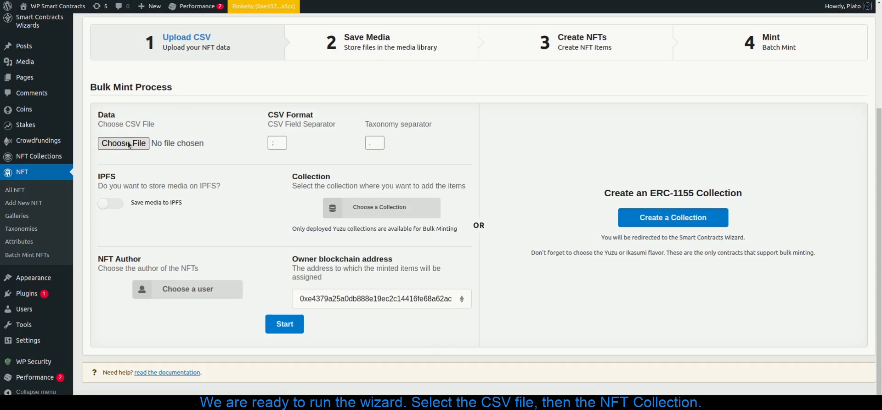
Step: Load punks.csv, choose the Rinkeby Yuzu collection, and select the owner blockchain address
{"action": "left_click", "coordinate": [123, 143]}
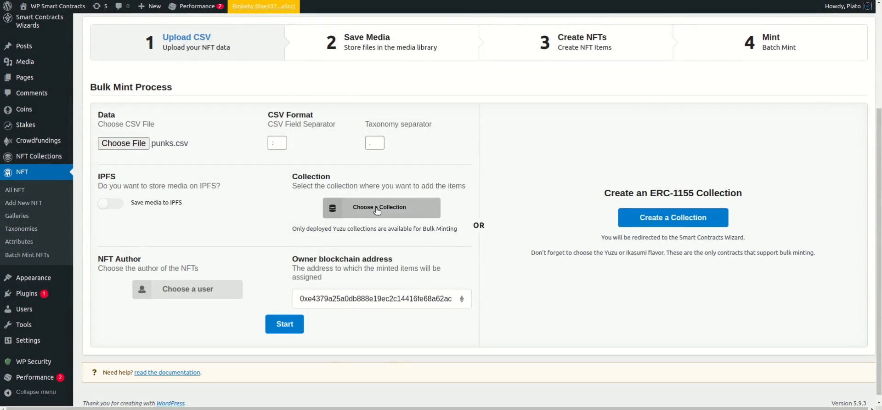
{"action": "left_click", "coordinate": [379, 207]}
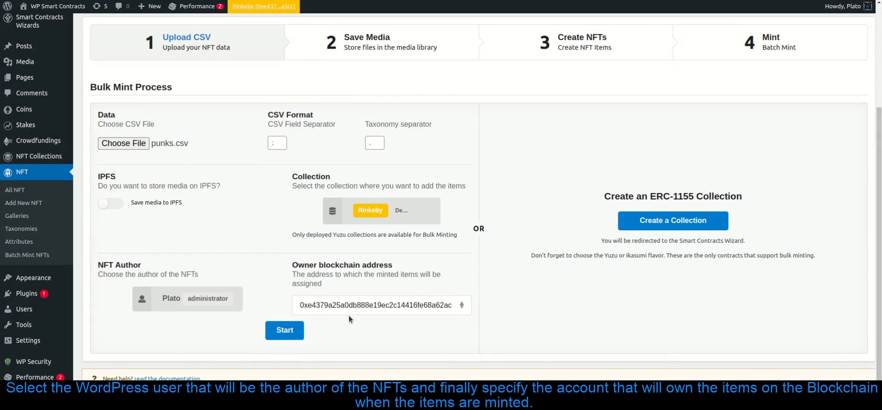
{"action": "triple_click", "coordinate": [382, 305]}
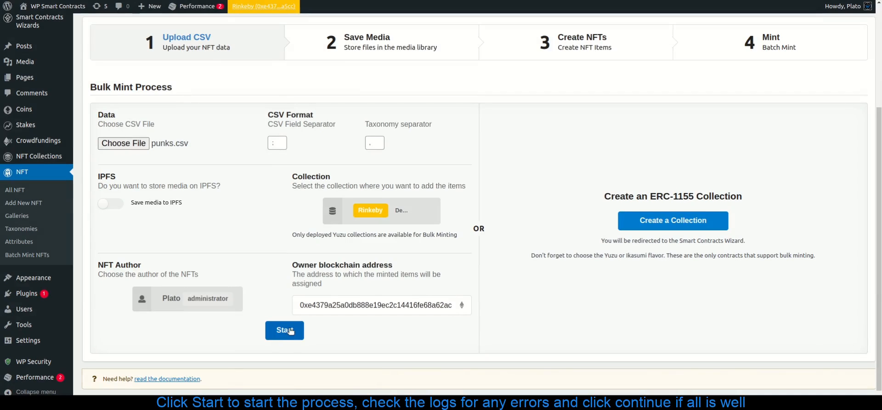
Step: Process media and create NFT items Punk 001–012, continuing to the final minting step
{"action": "left_click", "coordinate": [284, 330]}
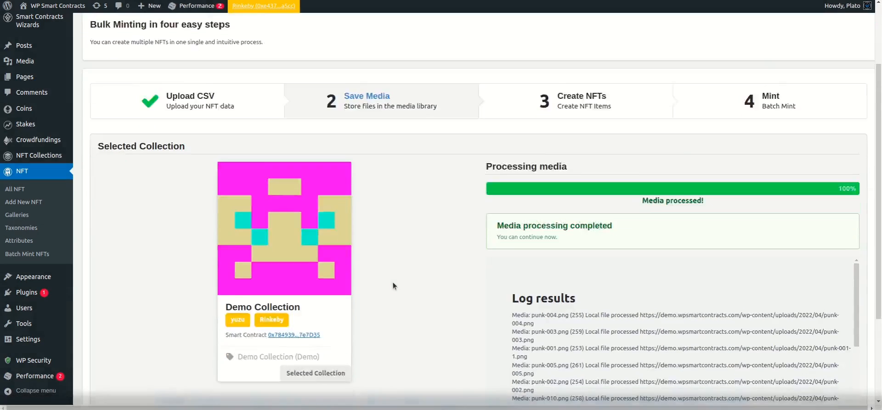
{"action": "scroll", "scroll_direction": "down", "scroll_amount": 3}
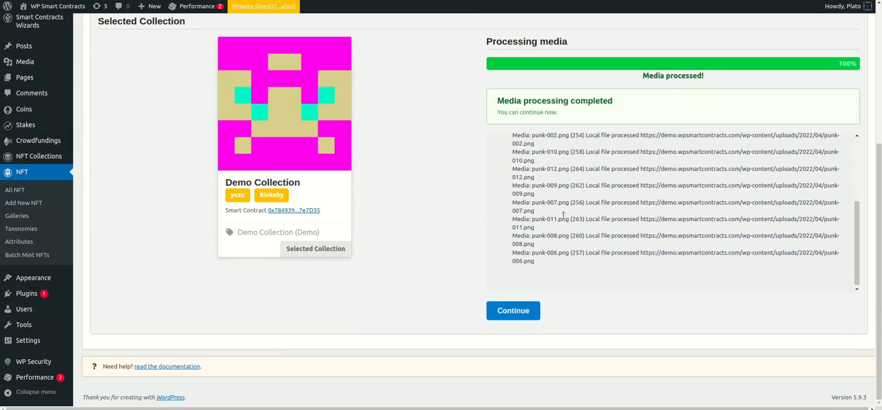
{"action": "left_click", "coordinate": [512, 310]}
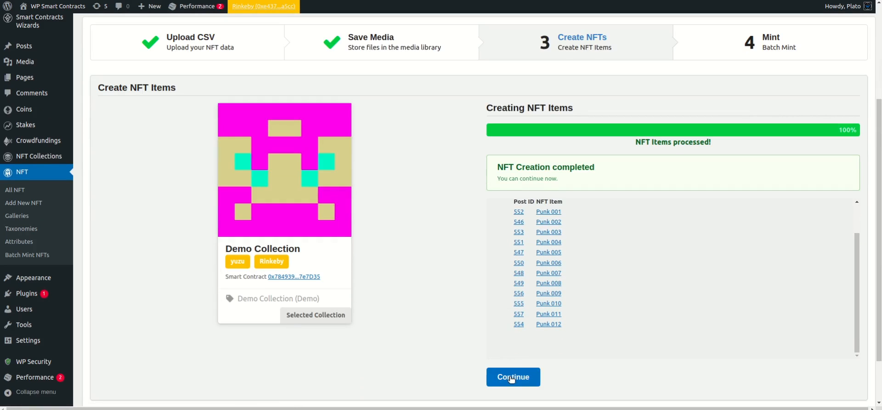
{"action": "left_click", "coordinate": [513, 377]}
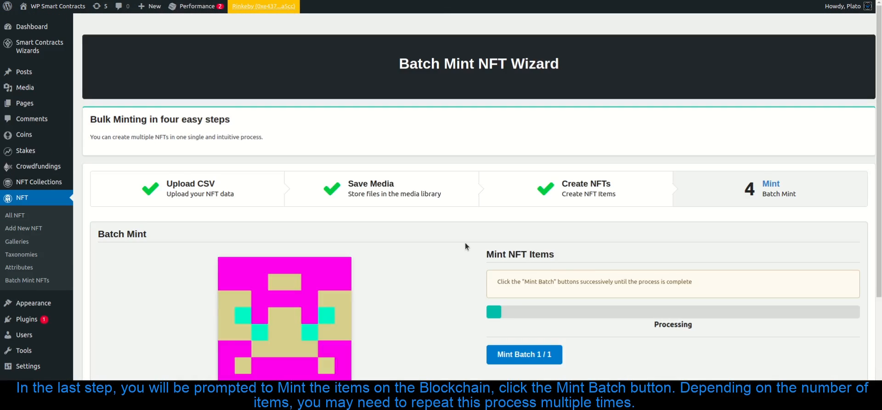
Step: Mint Batch 1/1 of the punks and confirm the transaction in MetaMask
{"action": "scroll", "scroll_direction": "down", "scroll_amount": 3}
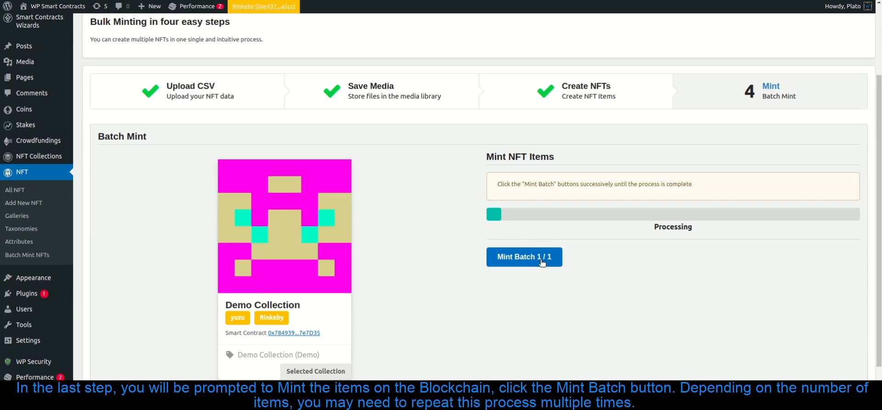
{"action": "left_click", "coordinate": [523, 257]}
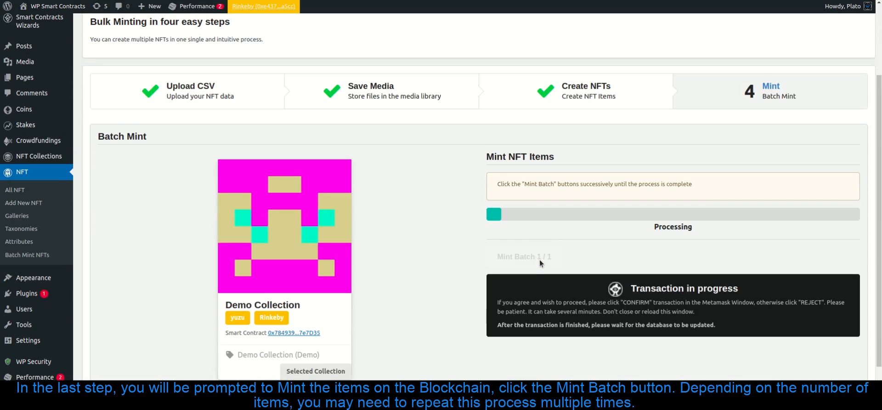
{"action": "left_click", "coordinate": [523, 257]}
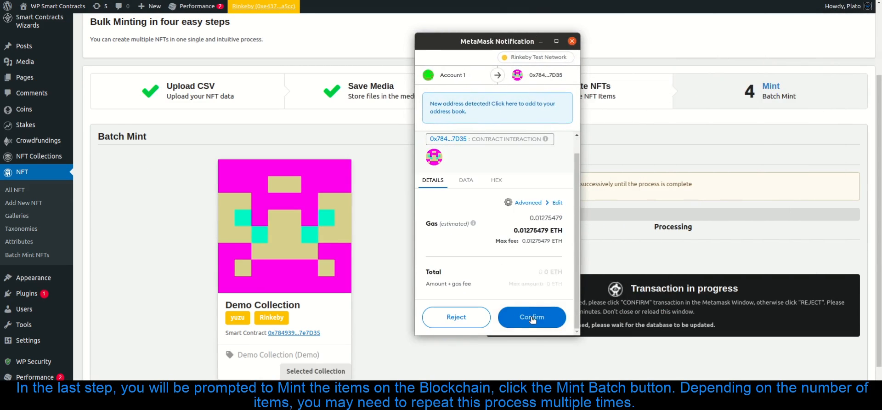
{"action": "left_click", "coordinate": [531, 317]}
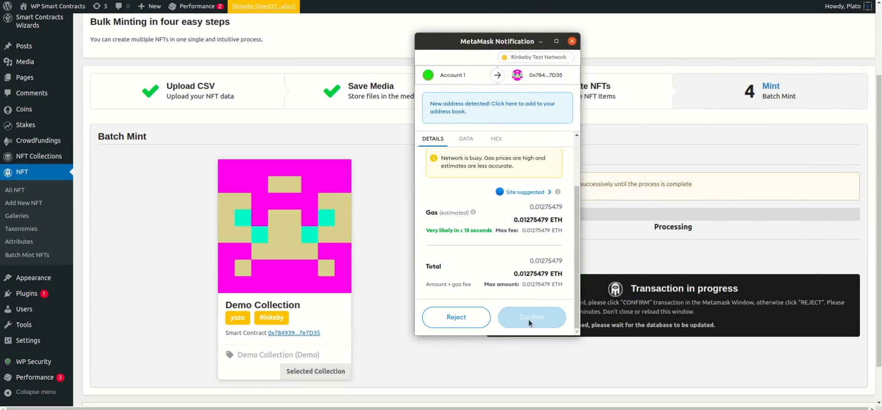
{"action": "left_click", "coordinate": [532, 317]}
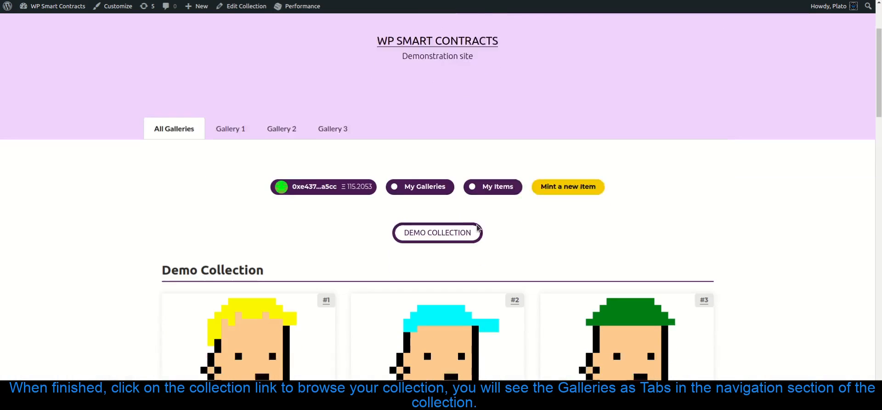
Step: Filter the Demo Collection to show only the Gallery 1 punks
{"action": "scroll", "scroll_direction": "down", "scroll_amount": 3}
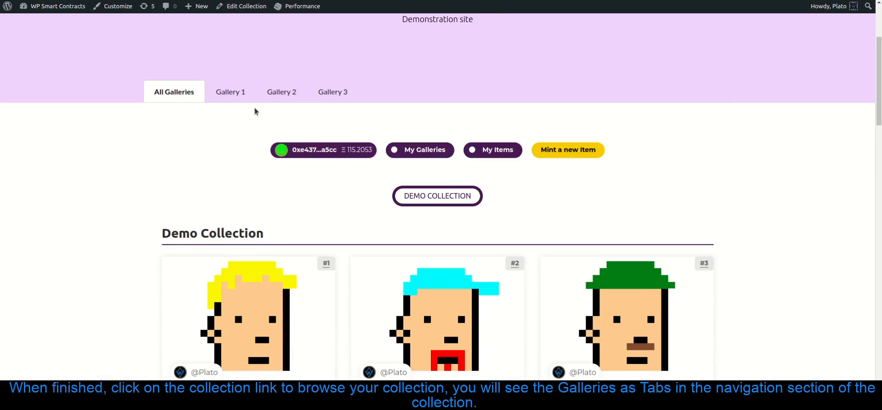
{"action": "left_click", "coordinate": [230, 91]}
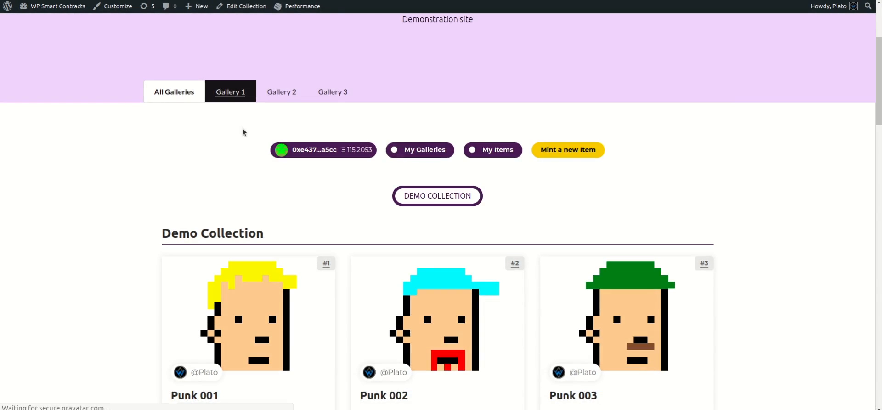
{"action": "left_click", "coordinate": [230, 91]}
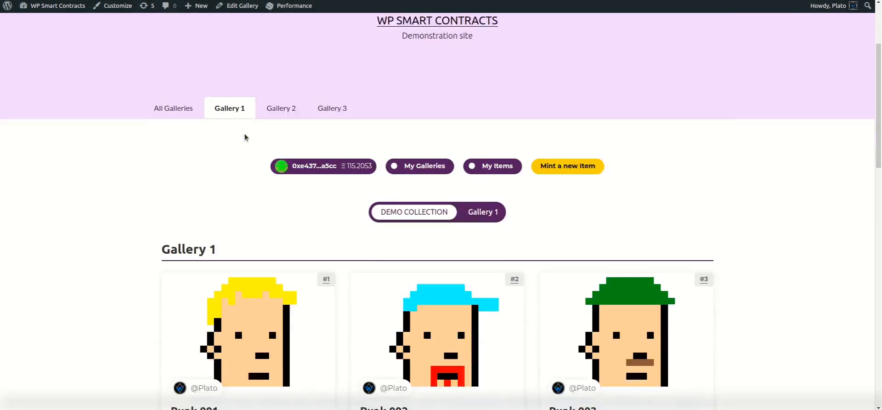
{"action": "scroll", "scroll_direction": "down", "scroll_amount": 3}
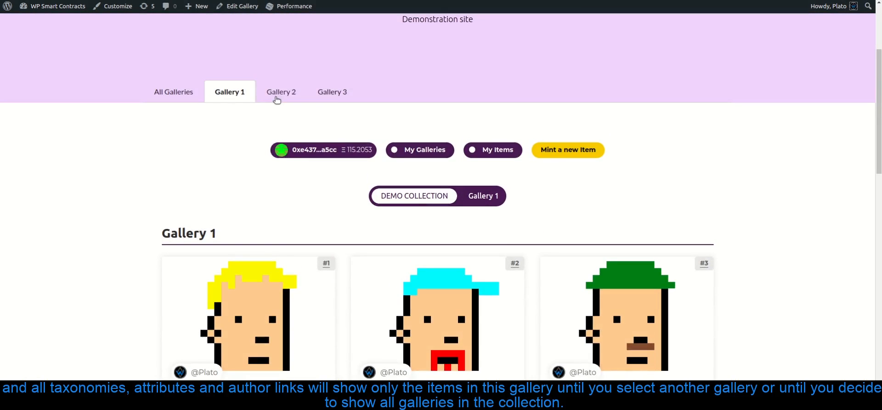
Step: Switch the collection view to the Gallery 2 punks
{"action": "left_click", "coordinate": [281, 92]}
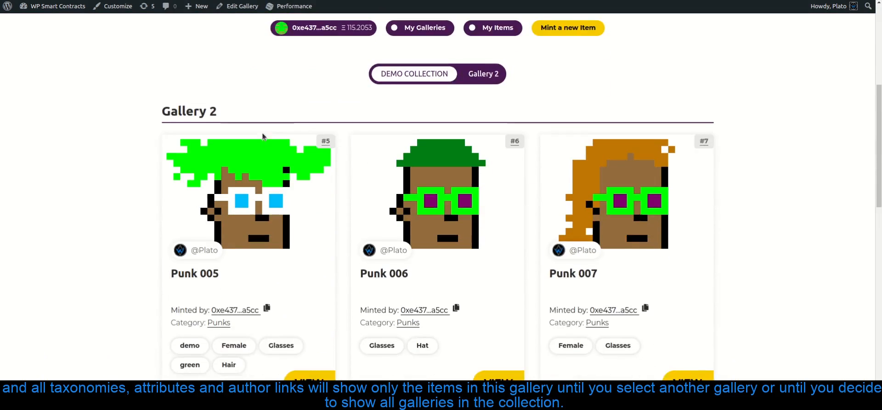
{"action": "scroll", "scroll_direction": "down", "scroll_amount": 3}
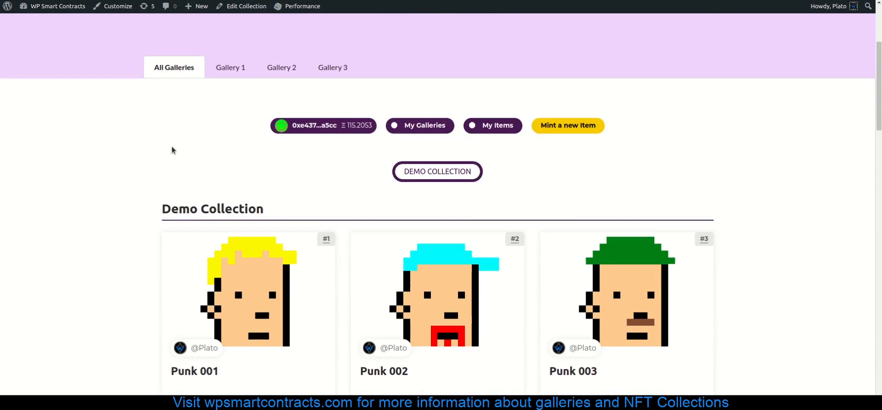
Step: Scroll the All Galleries view through all twelve punks, Punk 001 to Punk 012
{"action": "scroll", "scroll_direction": "down", "scroll_amount": 3}
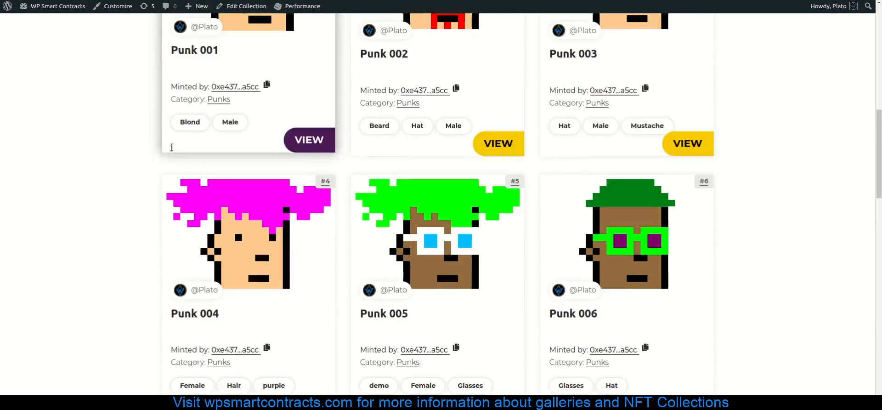
{"action": "scroll", "scroll_direction": "down", "scroll_amount": 3}
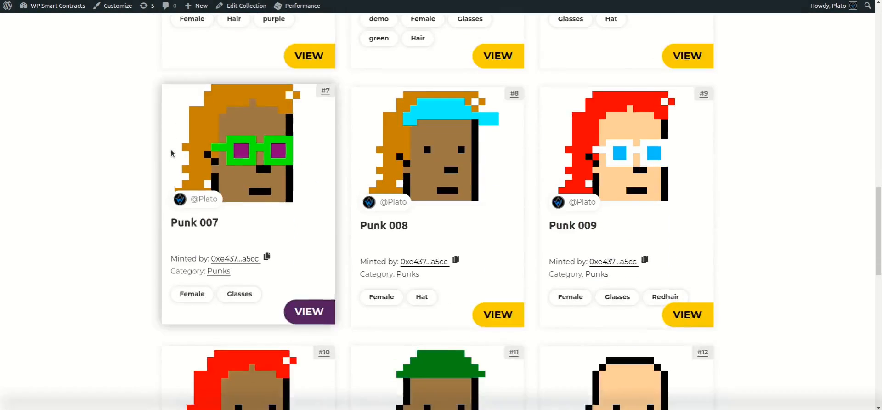
{"action": "scroll", "scroll_direction": "down", "scroll_amount": 3}
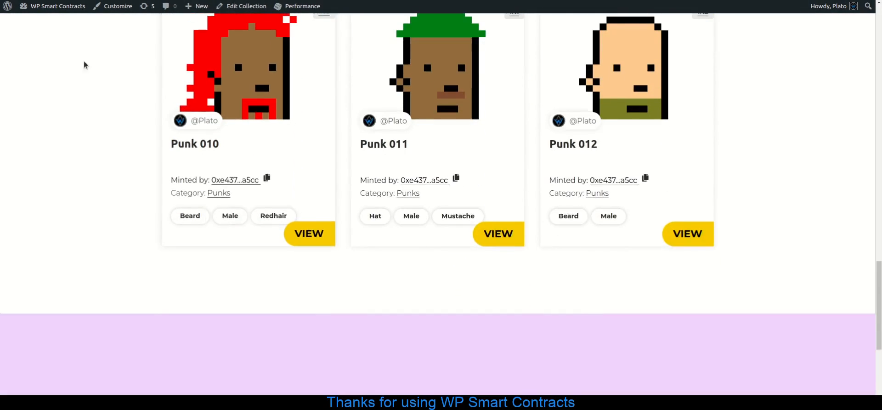